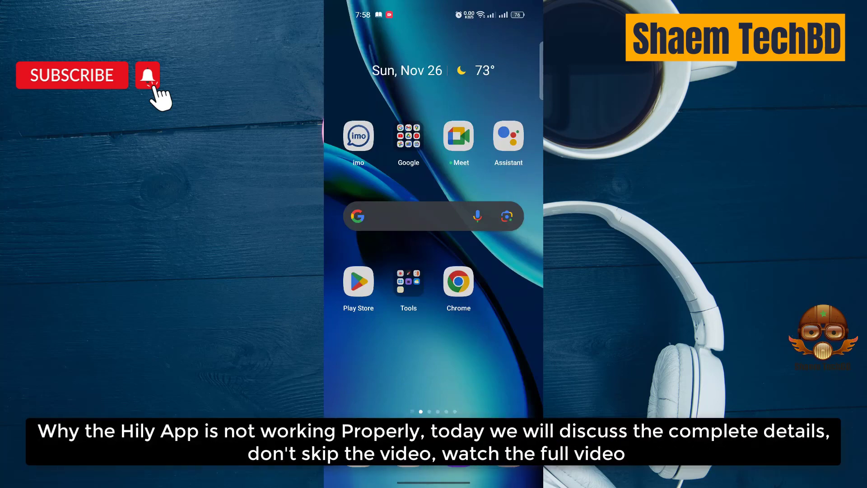
# - Swipe to the app drawer and scroll down the app list until Settings is visible
pyautogui.hscroll(-3)
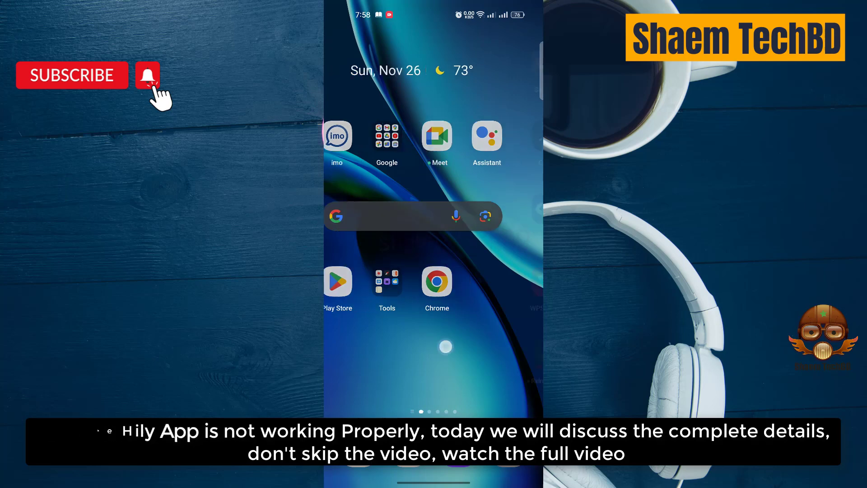
pyautogui.hscroll(-3)
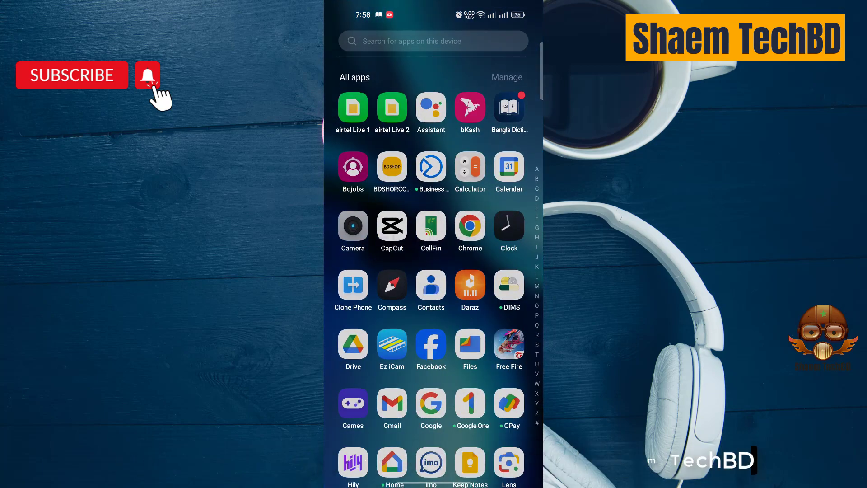
pyautogui.scroll(-3)
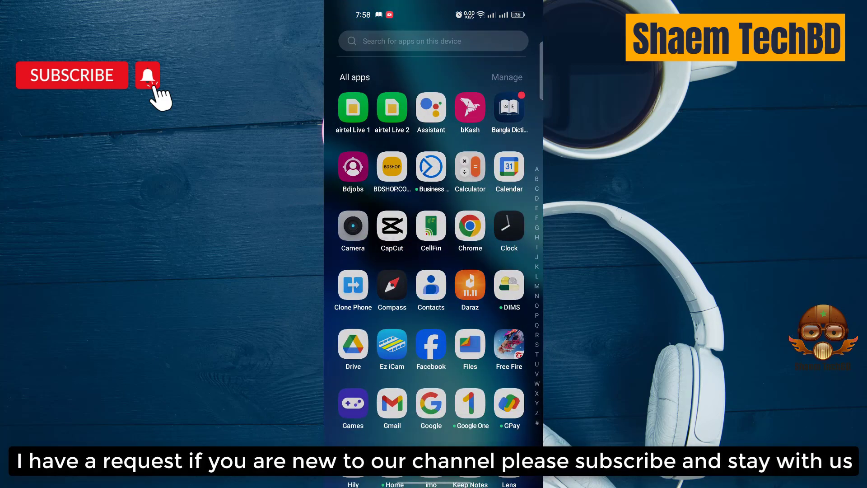
pyautogui.scroll(-3)
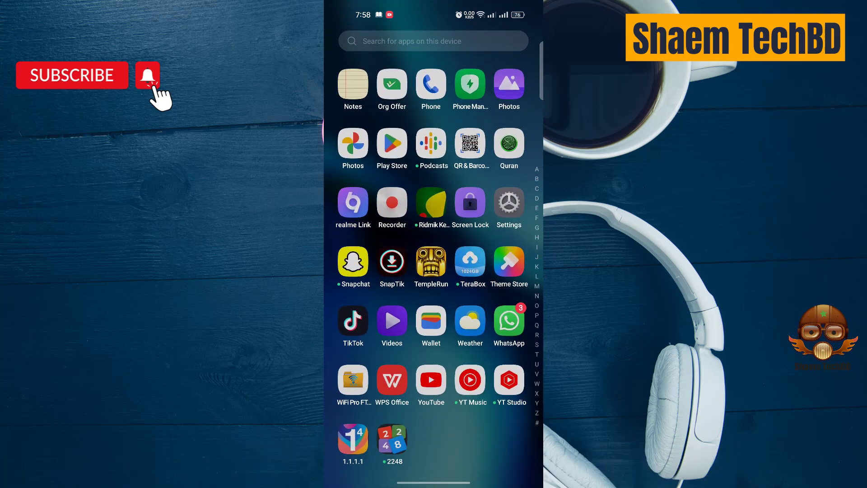
# - Launch Settings, search for 'date' and open the Date & time settings
pyautogui.click(507, 204)
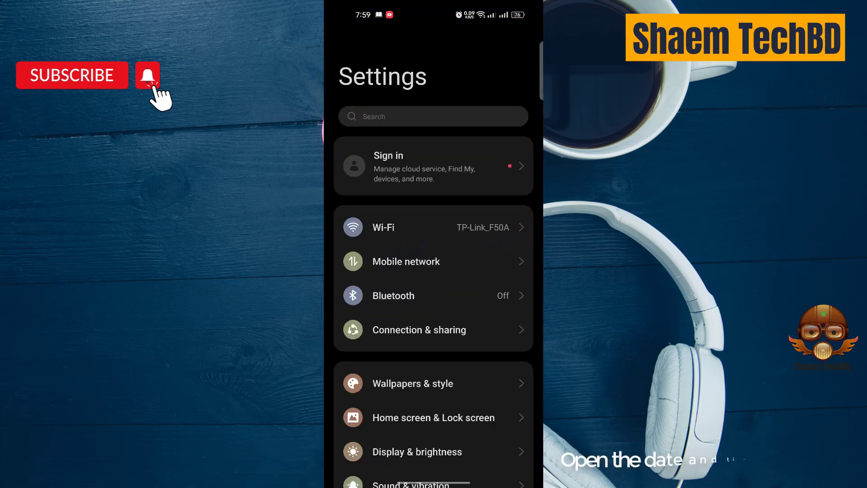
pyautogui.click(432, 117)
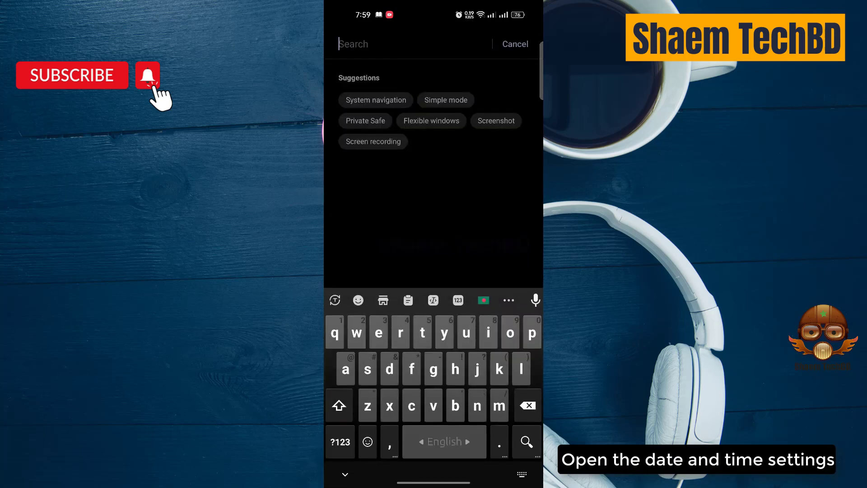
pyautogui.write('date')
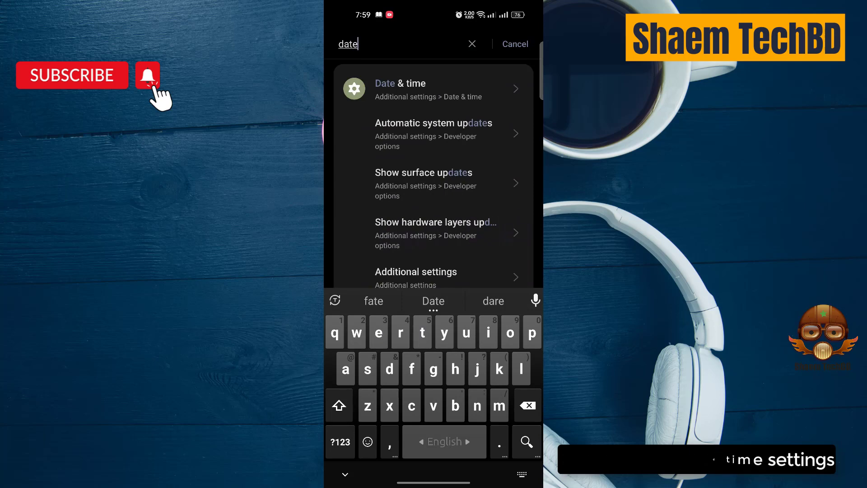
pyautogui.click(399, 89)
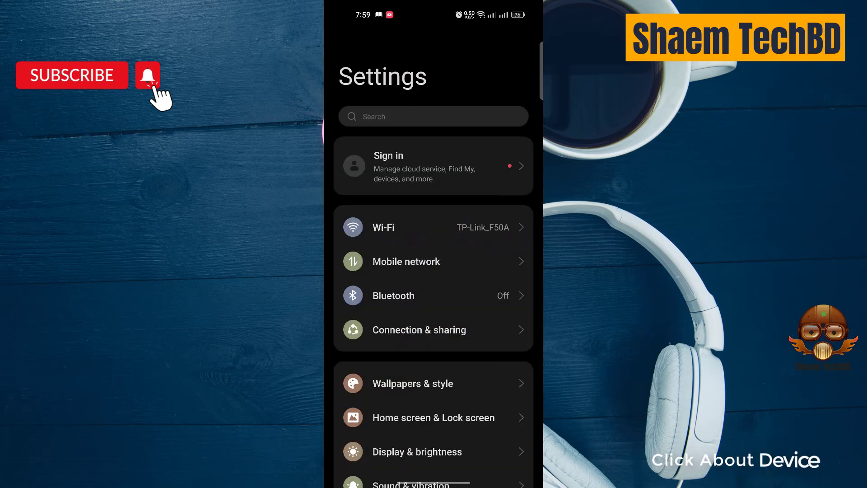
pyautogui.scroll(-3)
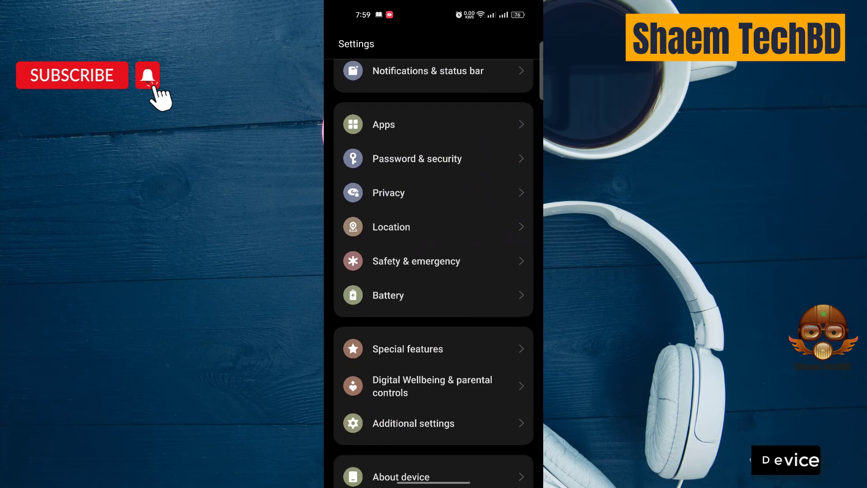
pyautogui.click(401, 474)
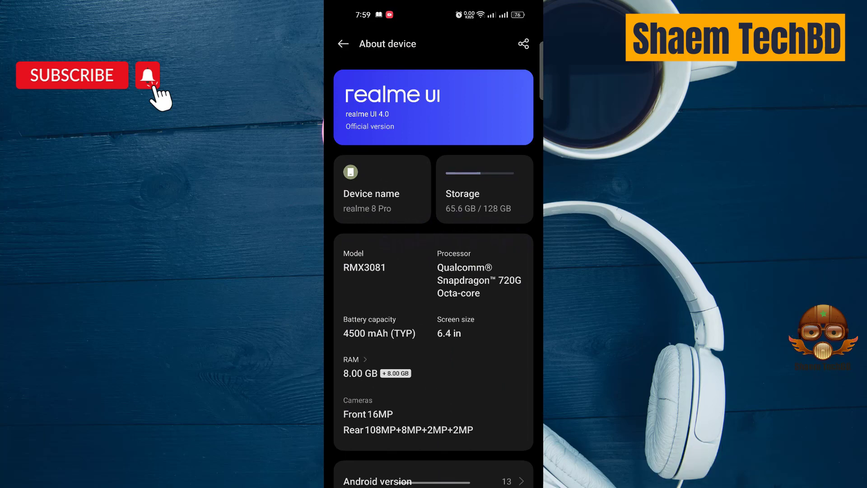
pyautogui.click(483, 189)
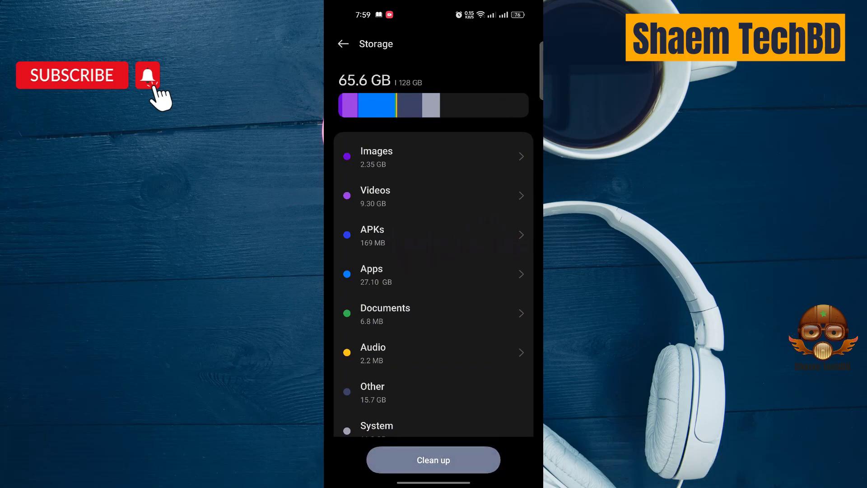
pyautogui.click(433, 459)
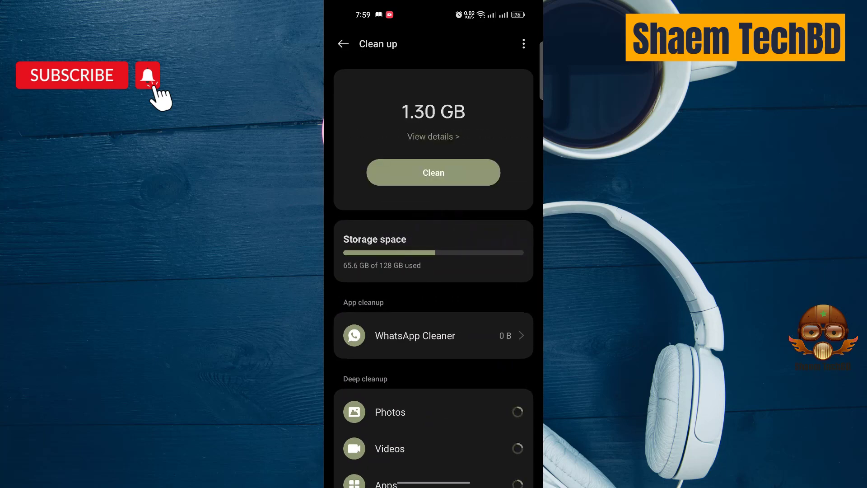
pyautogui.click(433, 171)
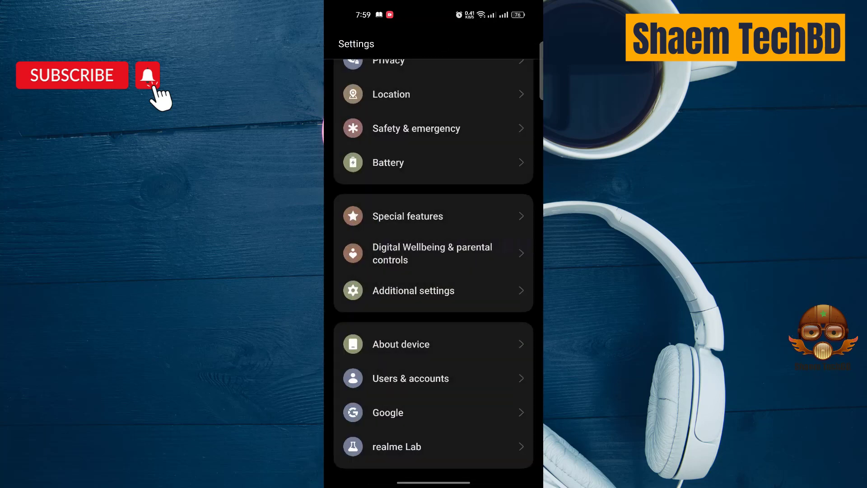
# - Go into Apps and open App management to list all installed apps
pyautogui.scroll(-3)
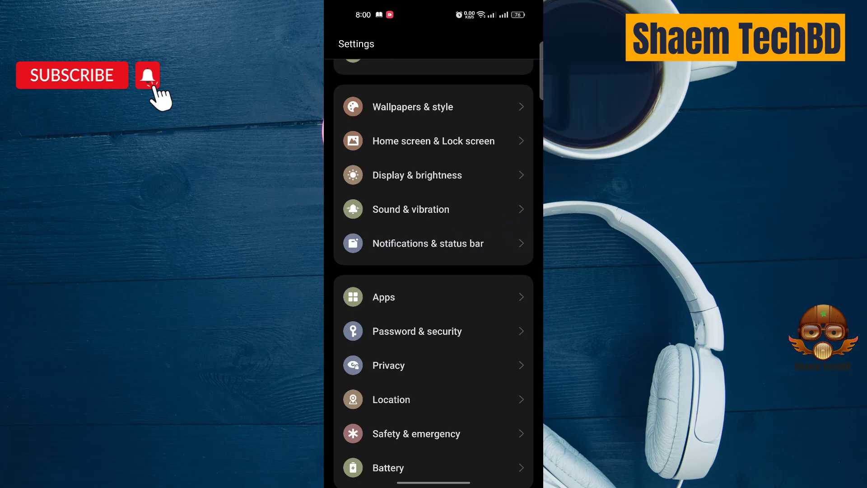
pyautogui.click(383, 297)
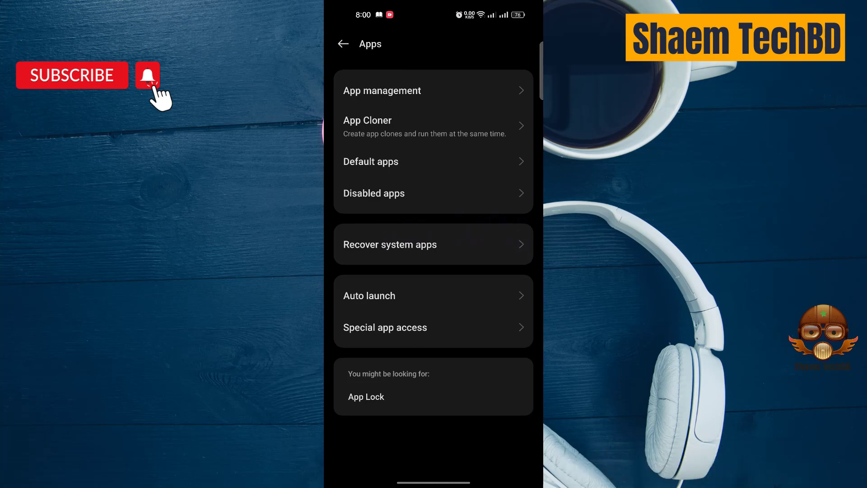
pyautogui.click(381, 91)
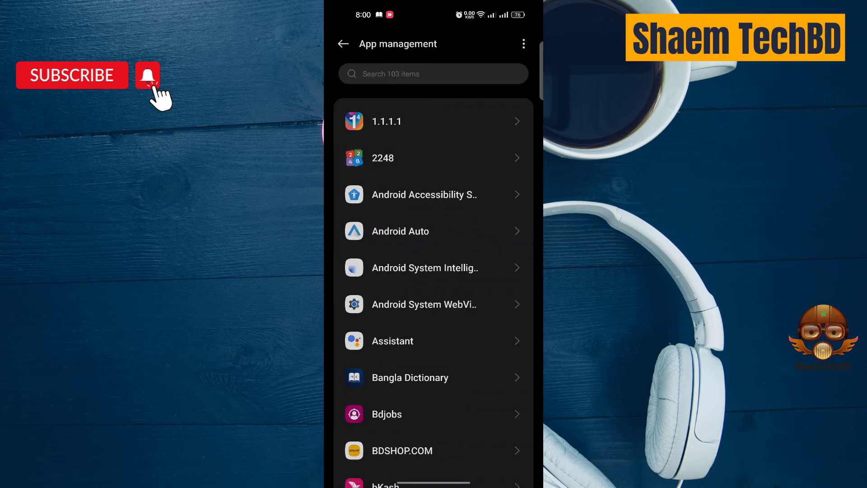
# - Scroll down to Hily and open its App info page
pyautogui.scroll(-3)
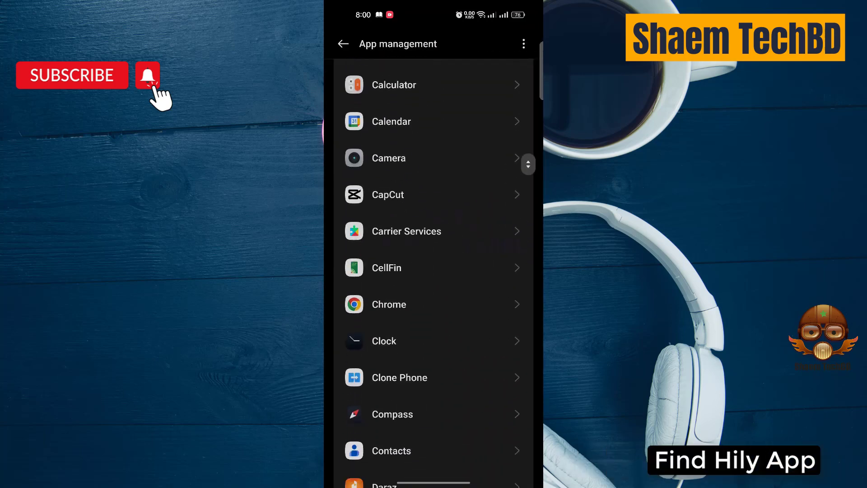
pyautogui.scroll(-3)
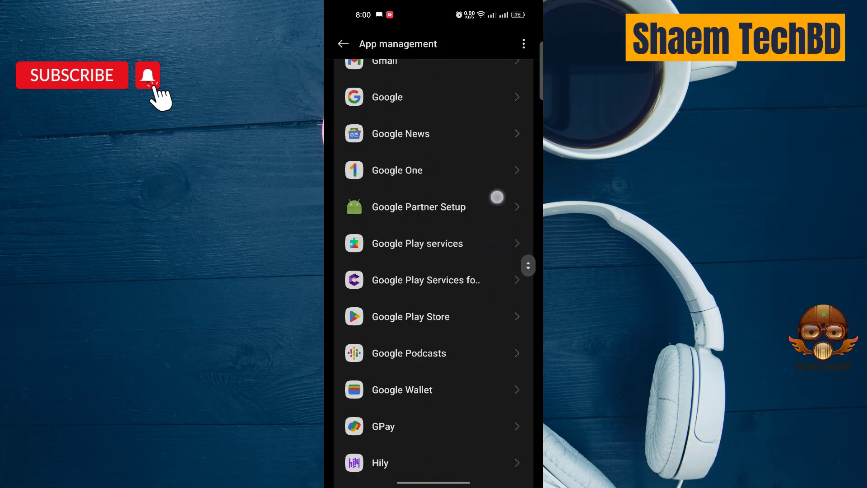
pyautogui.scroll(-3)
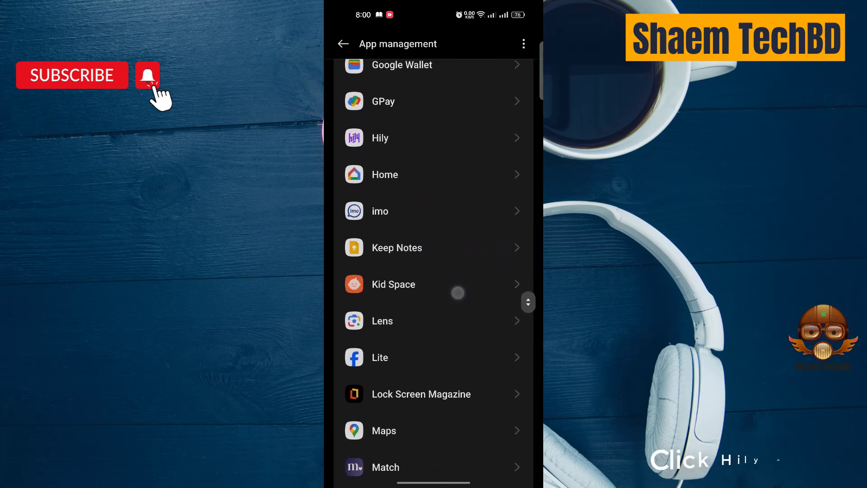
pyautogui.click(433, 137)
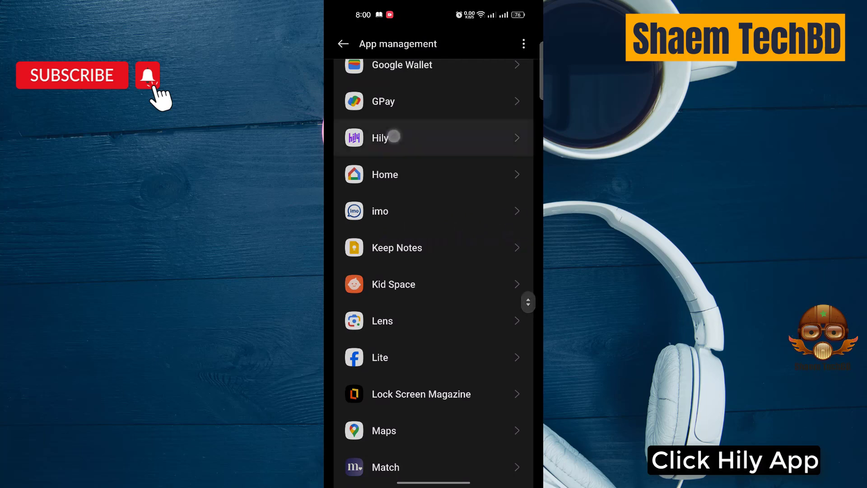
pyautogui.click(434, 137)
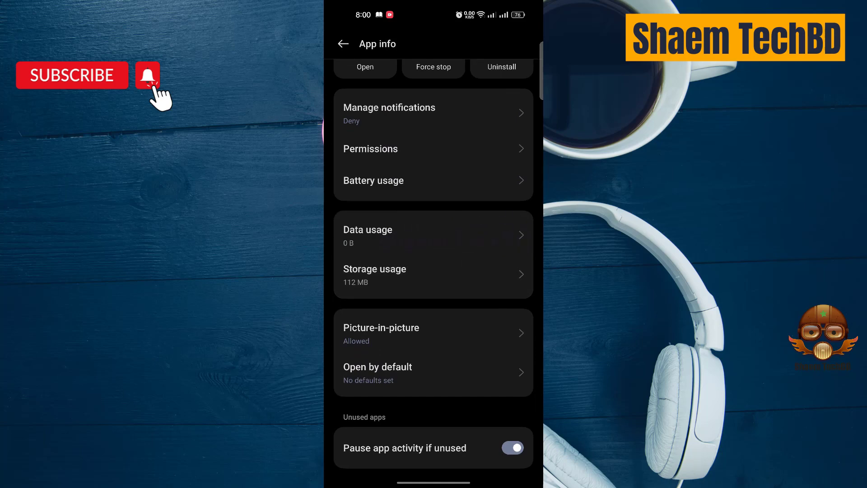
# - In Hily's Storage usage, clear the cache to 0 B and delete its app data
pyautogui.click(374, 269)
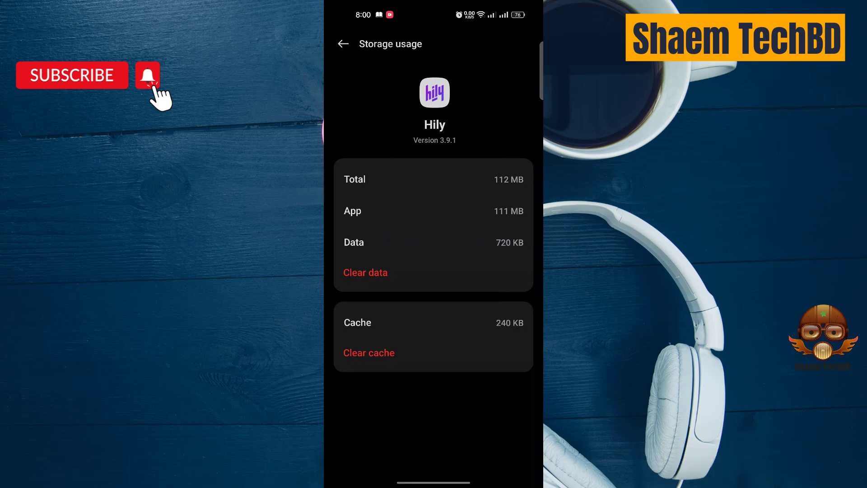
pyautogui.click(369, 353)
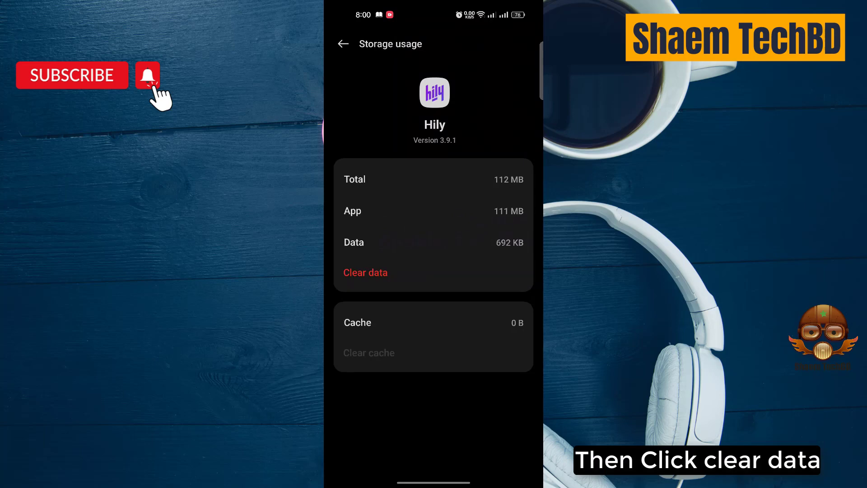
pyautogui.click(365, 272)
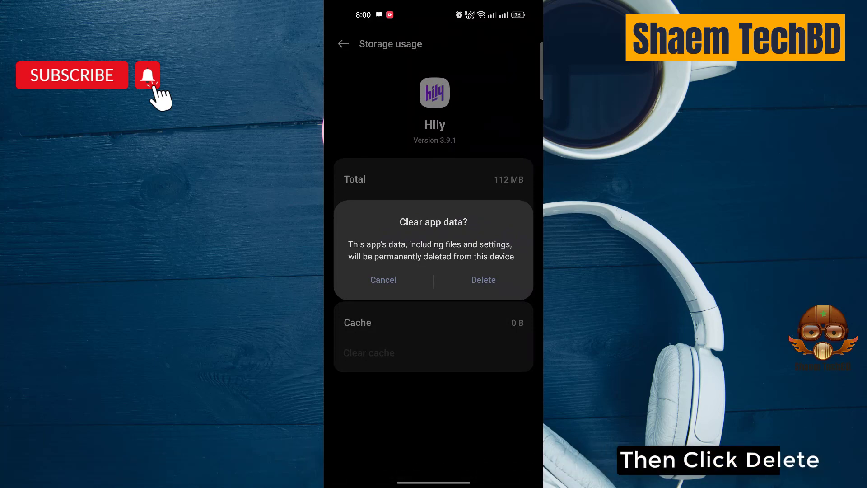
pyautogui.click(482, 280)
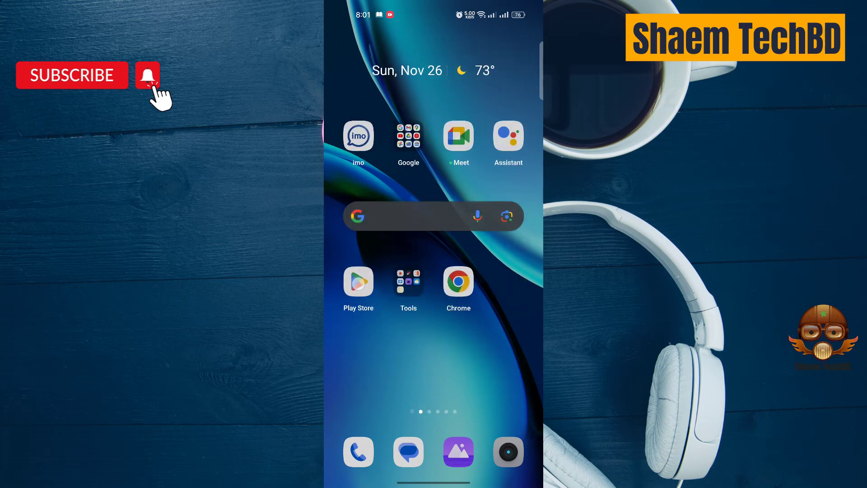
# - Launch Play Store, search with recent term 'hily' and open the Hily: Dating listing
pyautogui.click(358, 282)
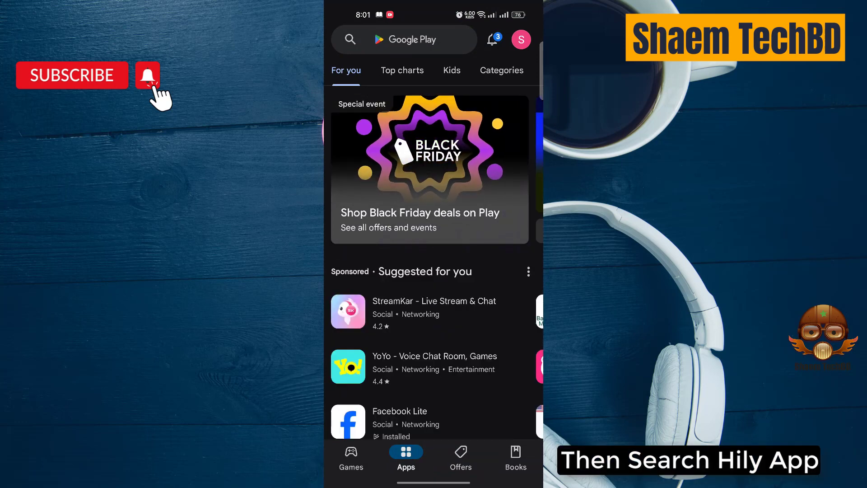
pyautogui.click(404, 39)
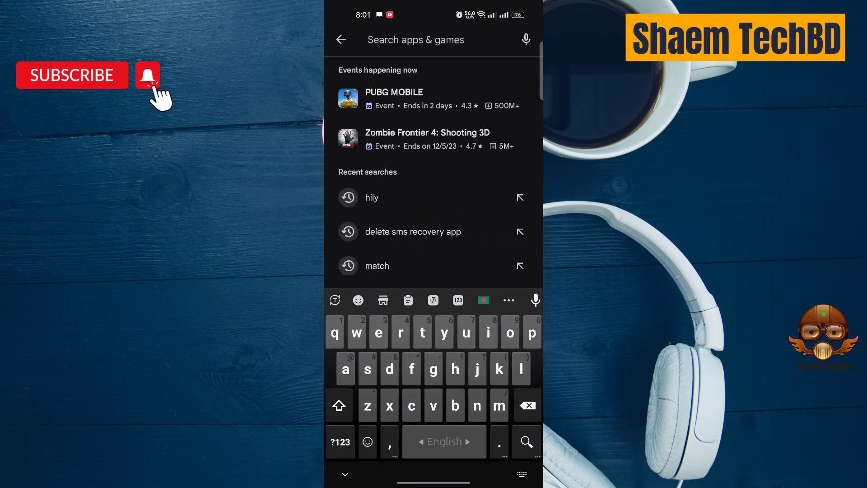
pyautogui.click(372, 198)
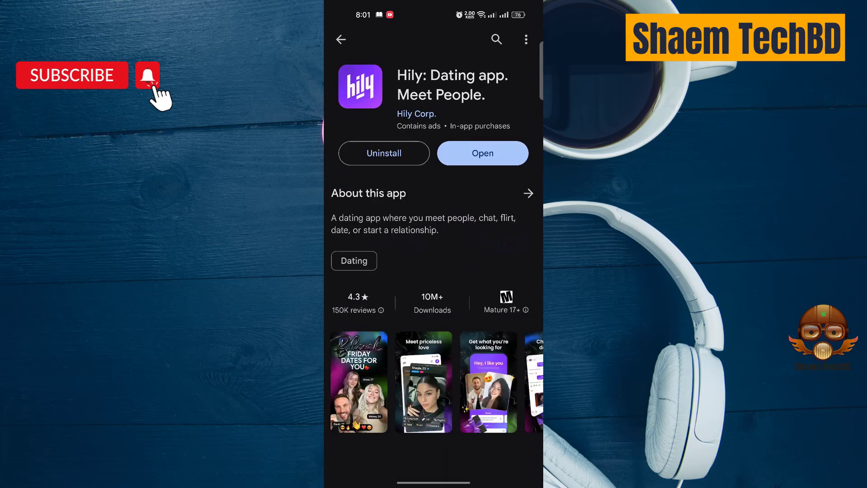
pyautogui.scroll(-3)
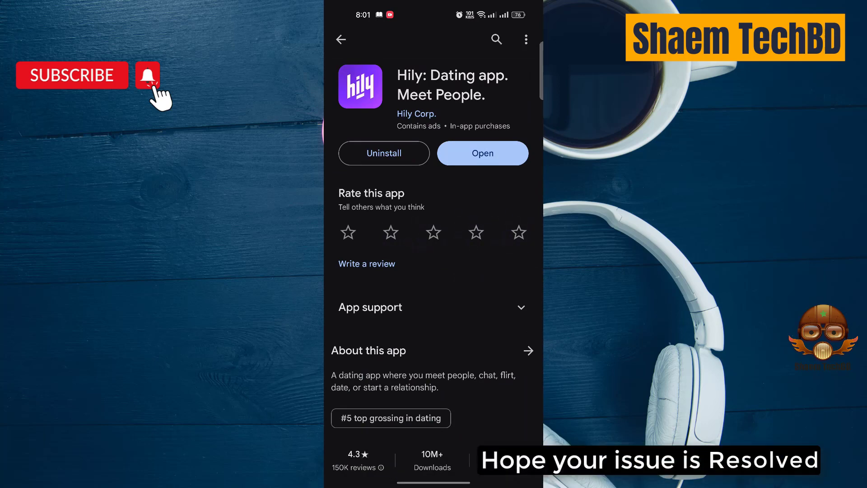
# - Open Hily's ratings and reviews and scroll through the one-star reviews
pyautogui.click(482, 153)
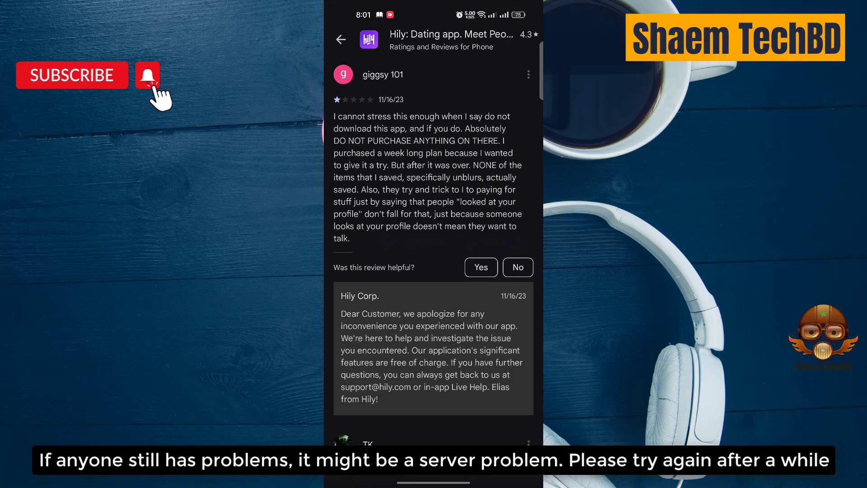
pyautogui.scroll(-3)
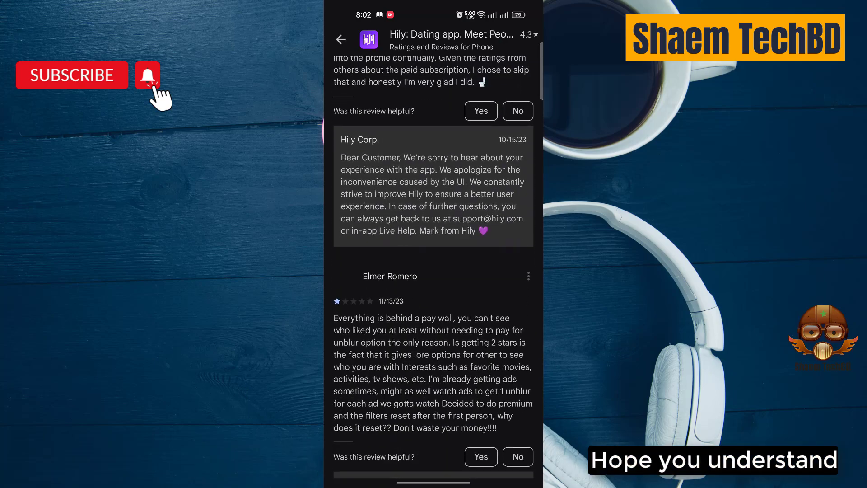
pyautogui.scroll(-3)
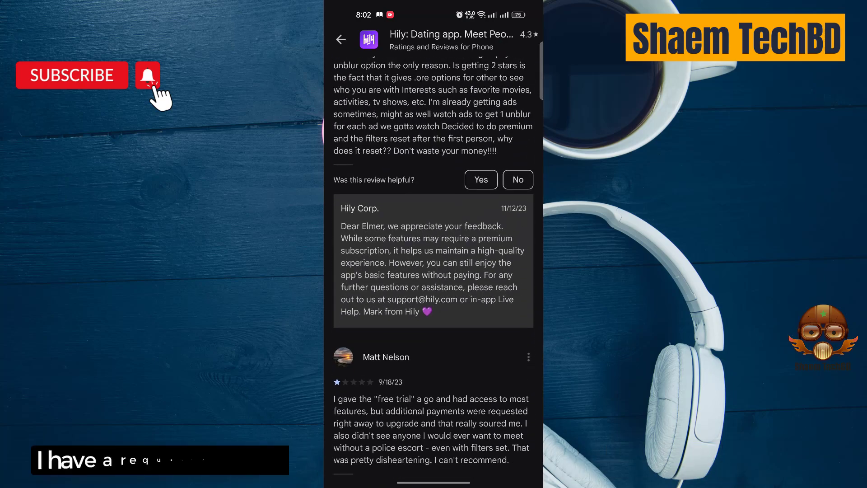